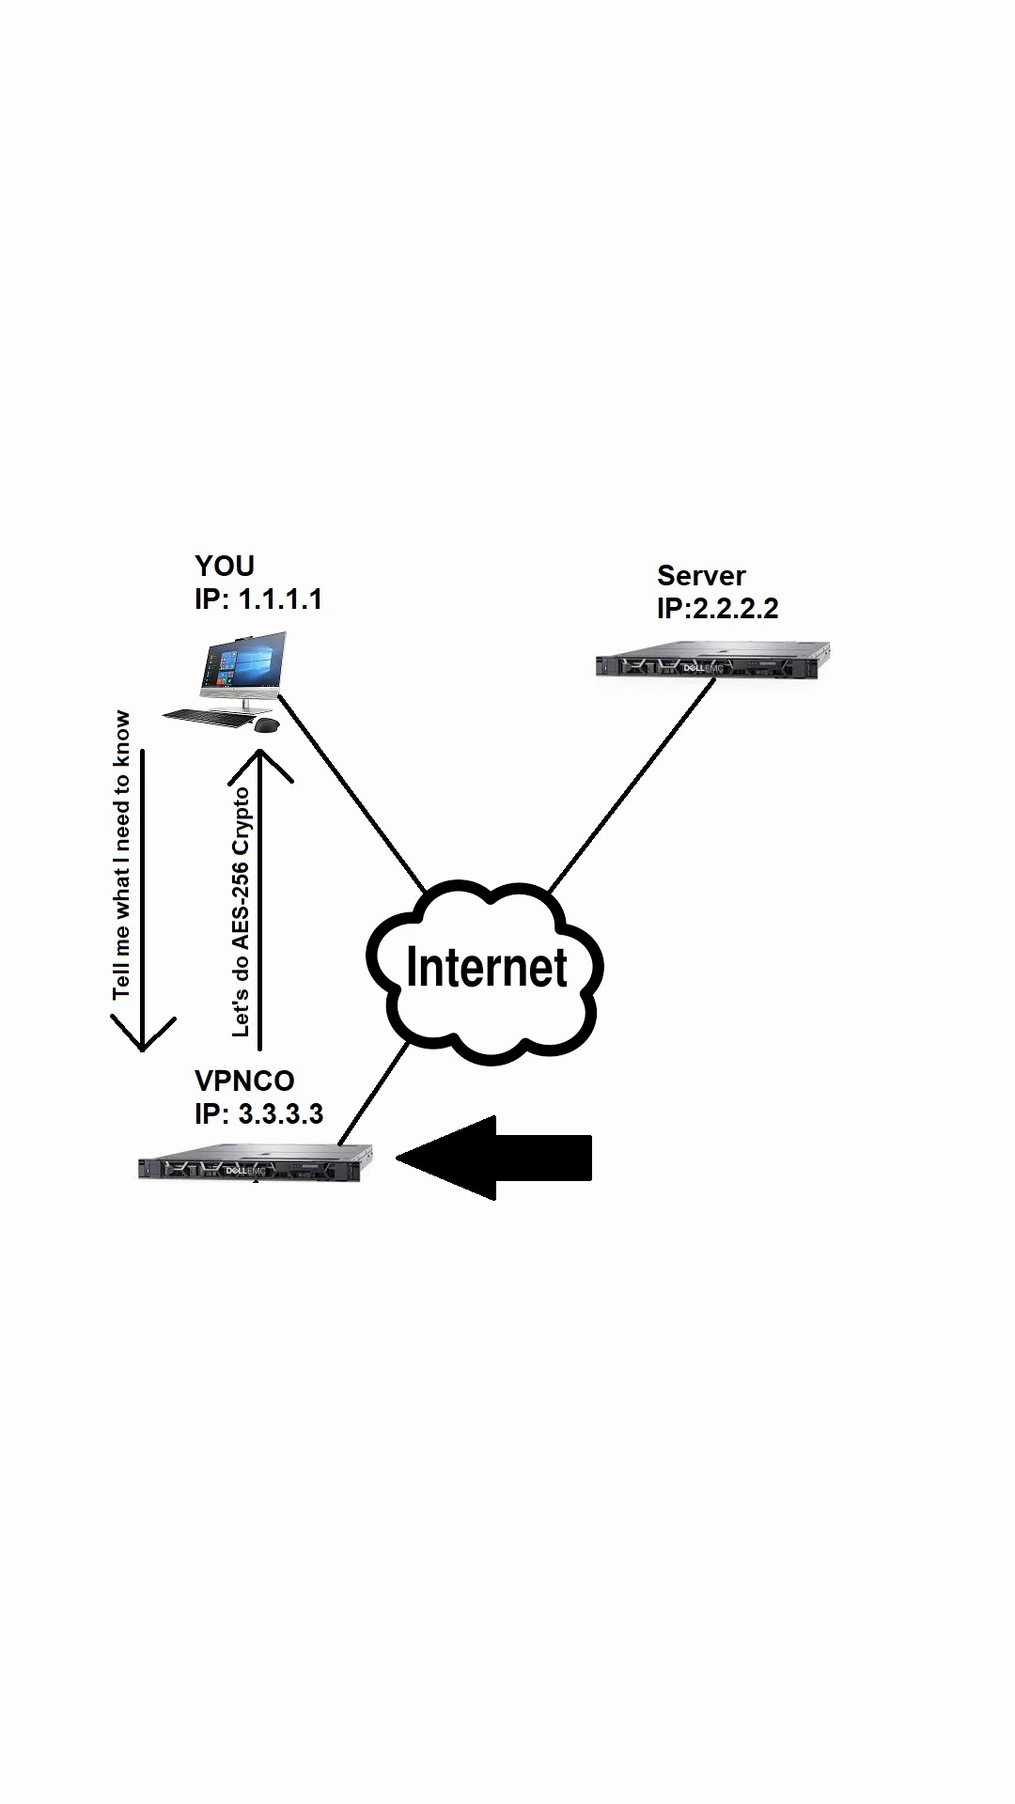
text(Use this IP - 4.4.4.4)
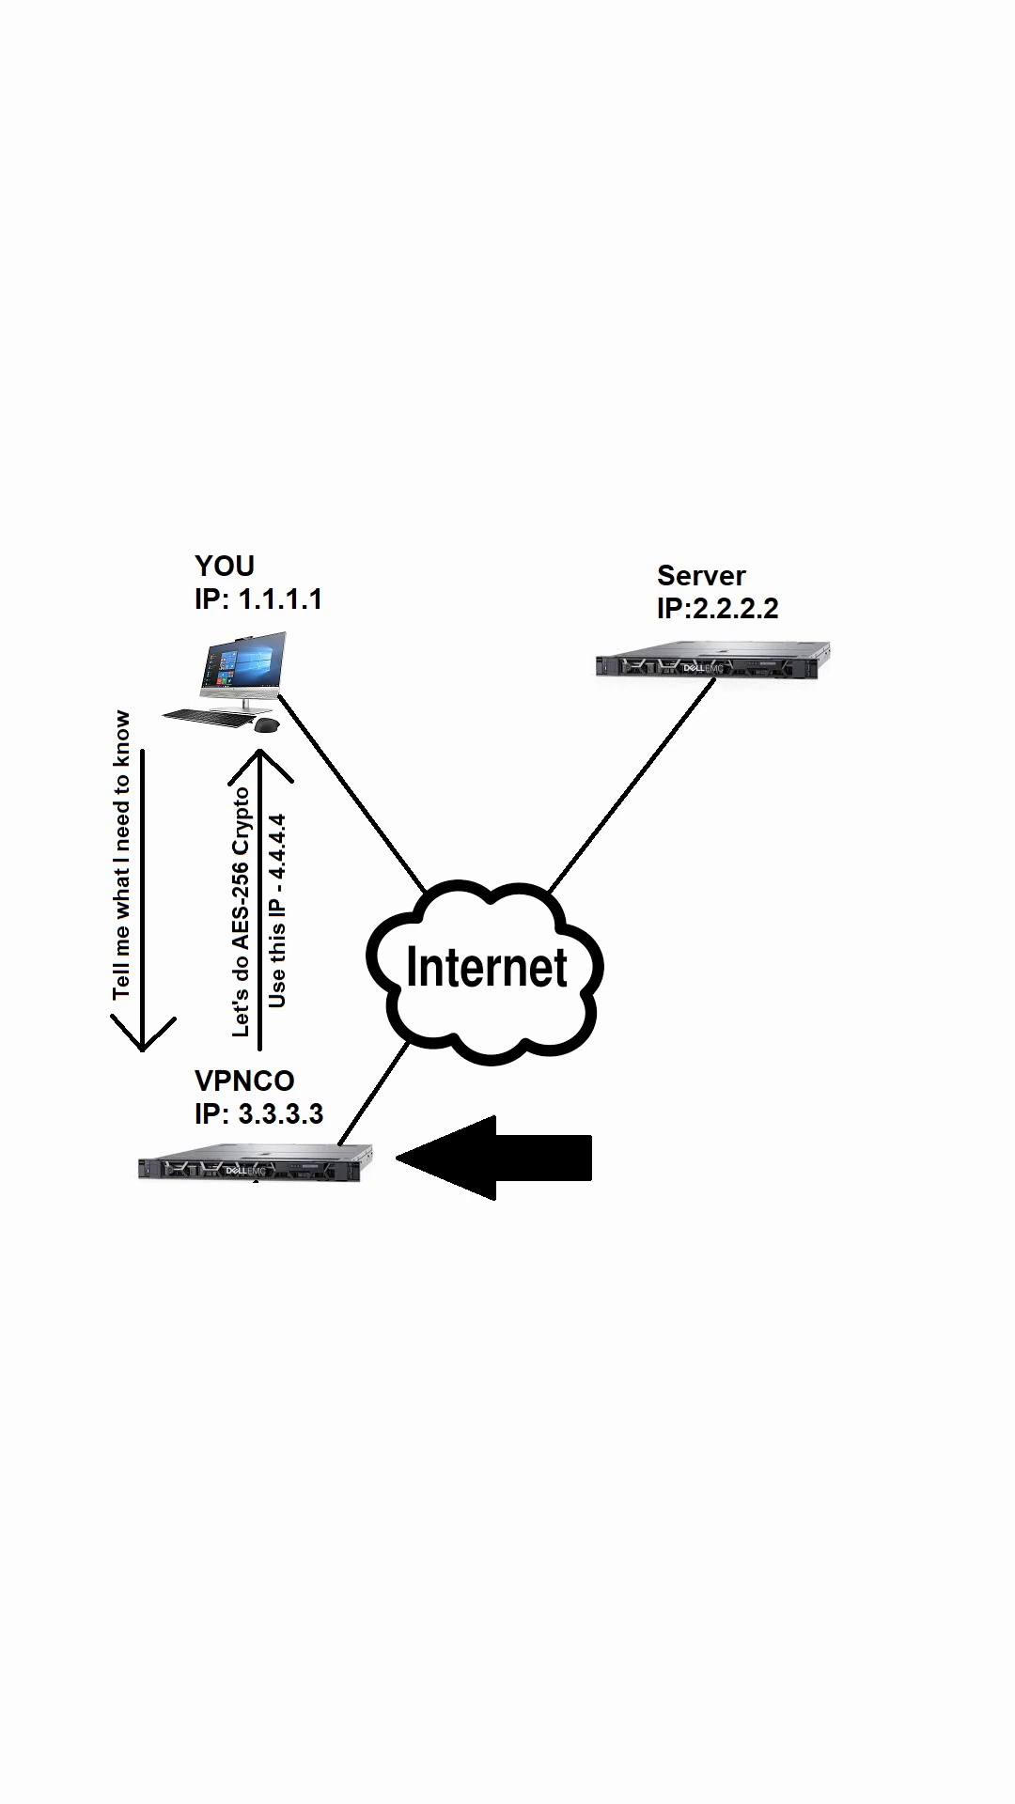